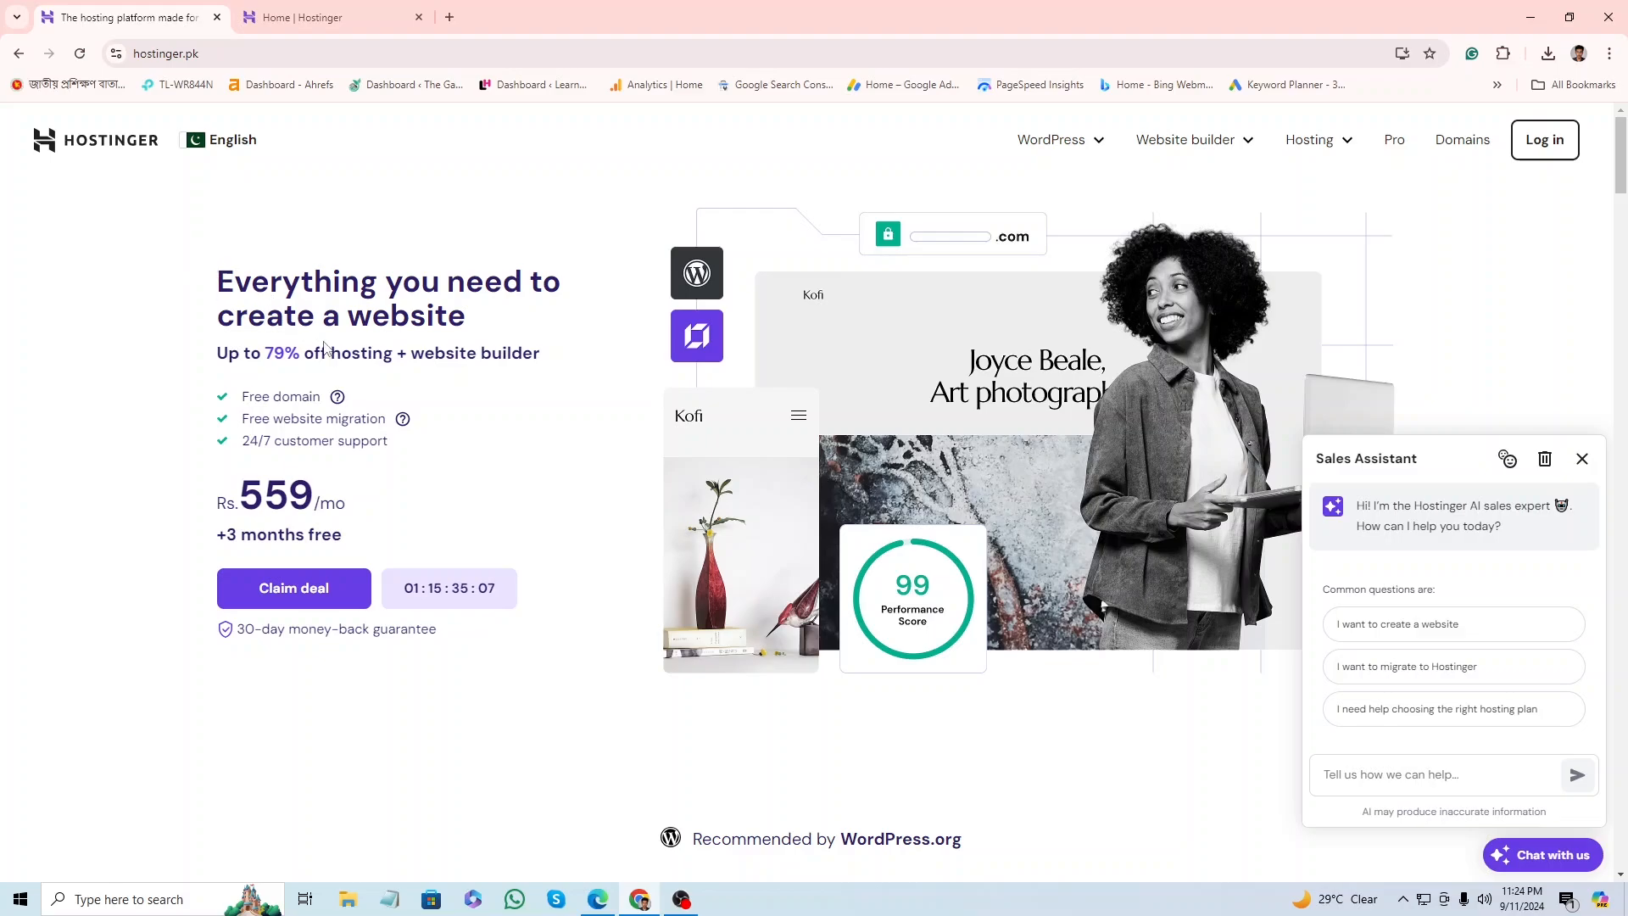
{"action": "mouse_move", "coordinate": [340, 385]}
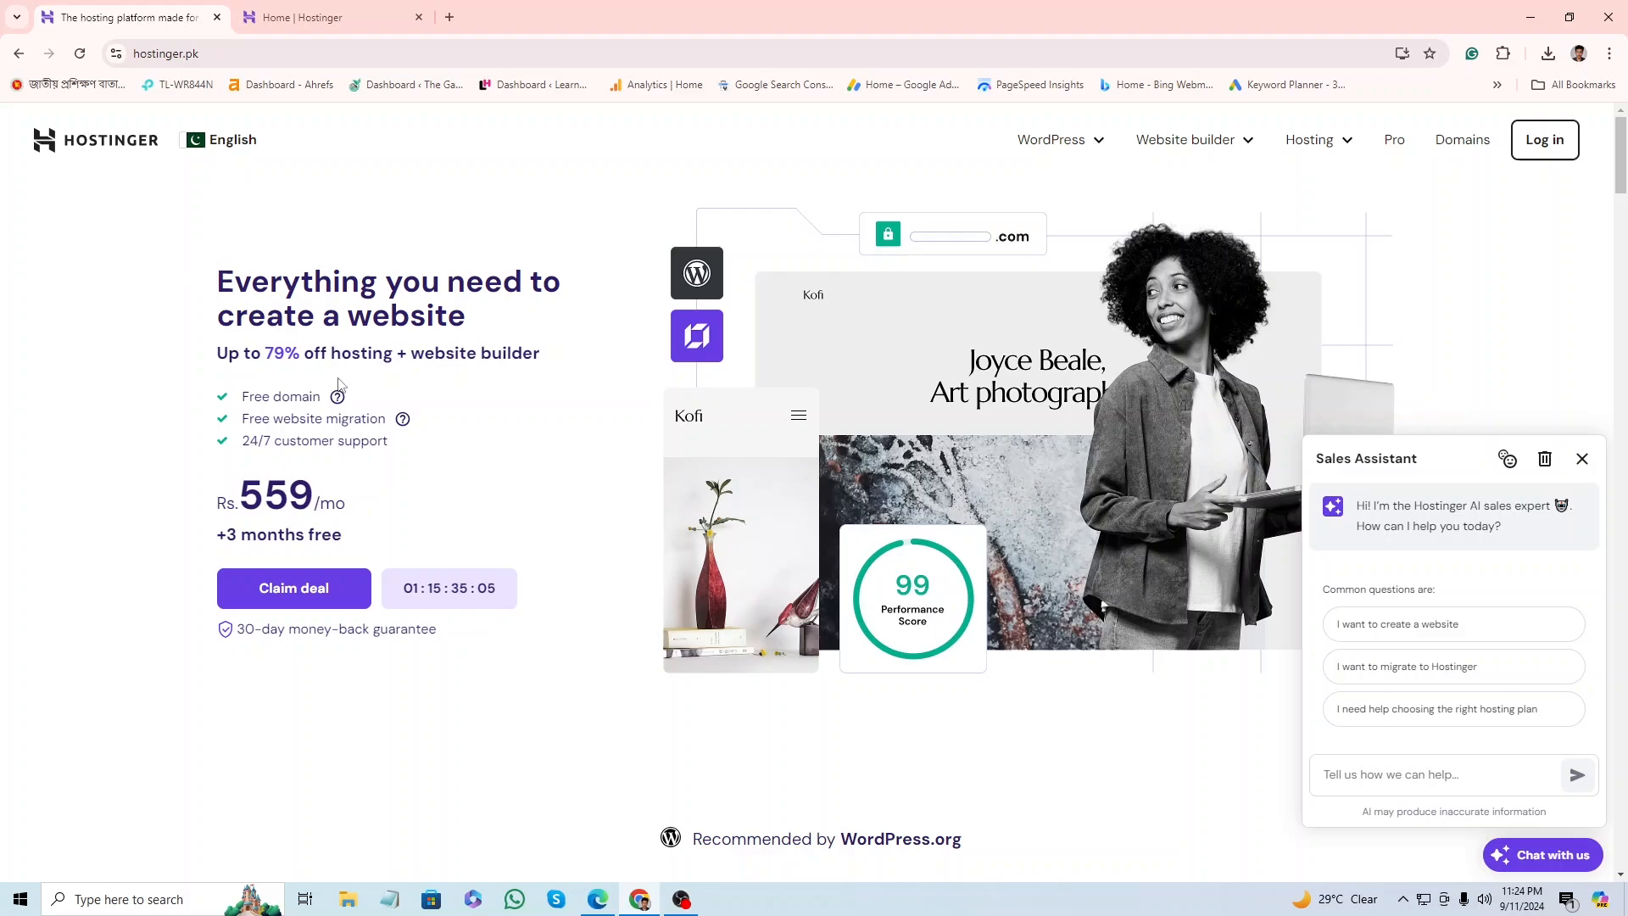
{"action": "mouse_move", "coordinate": [939, 290]}
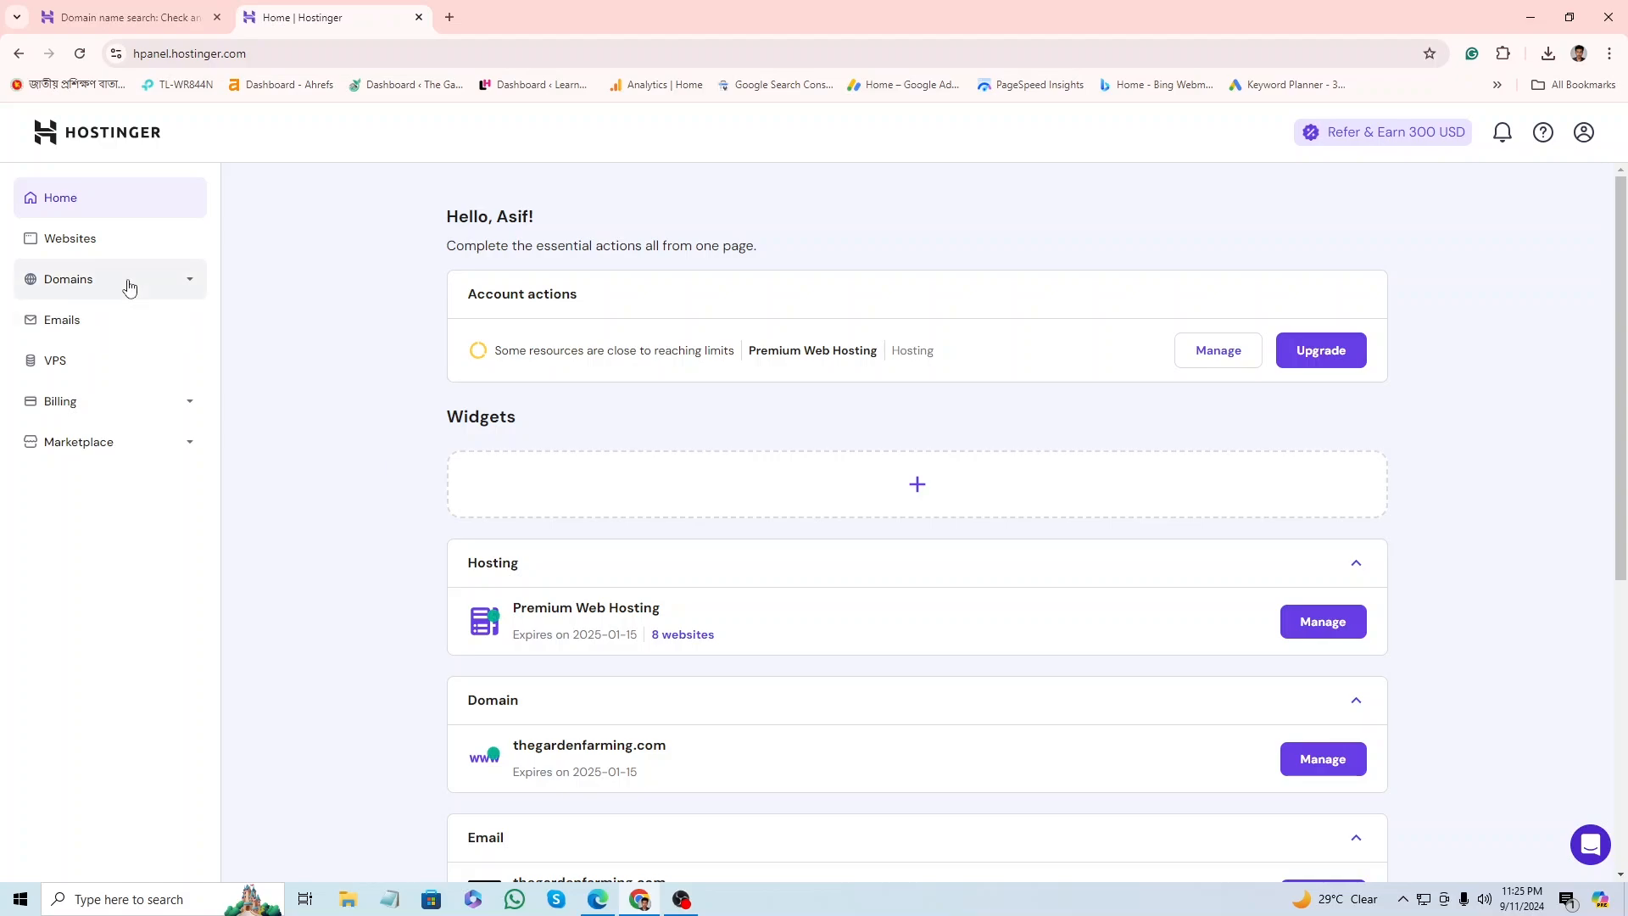
- Search Hostinger's Domains page for seraphicideas.shop to see available seraphicideas domains
{"action": "left_click", "coordinate": [332, 17]}
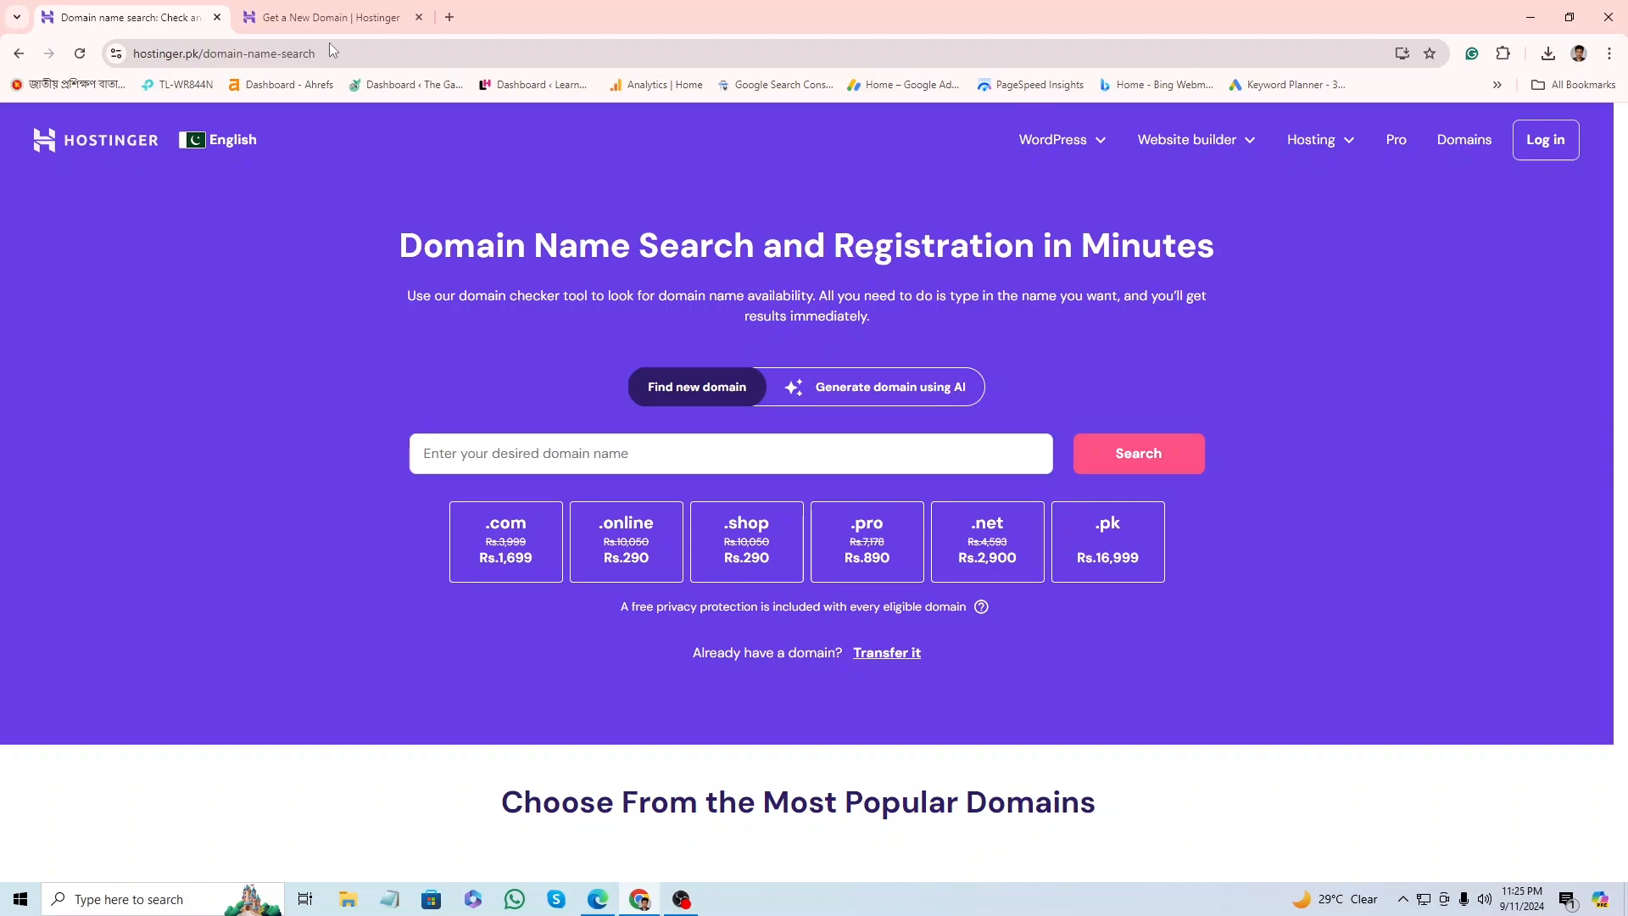
{"action": "left_click", "coordinate": [727, 452]}
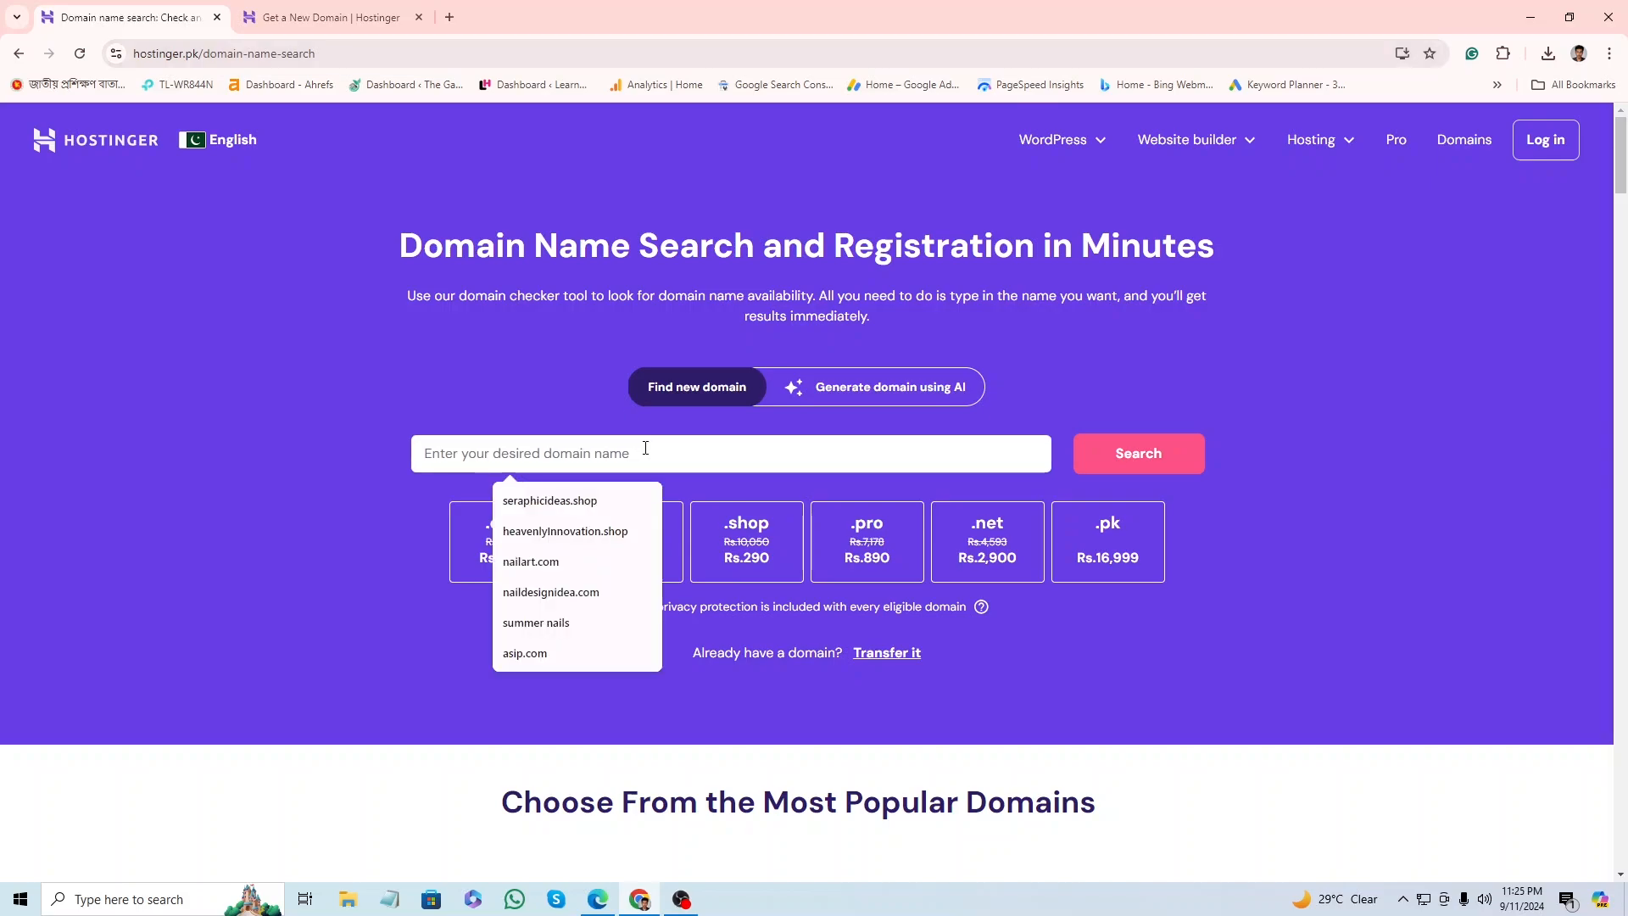
{"action": "left_click", "coordinate": [549, 498]}
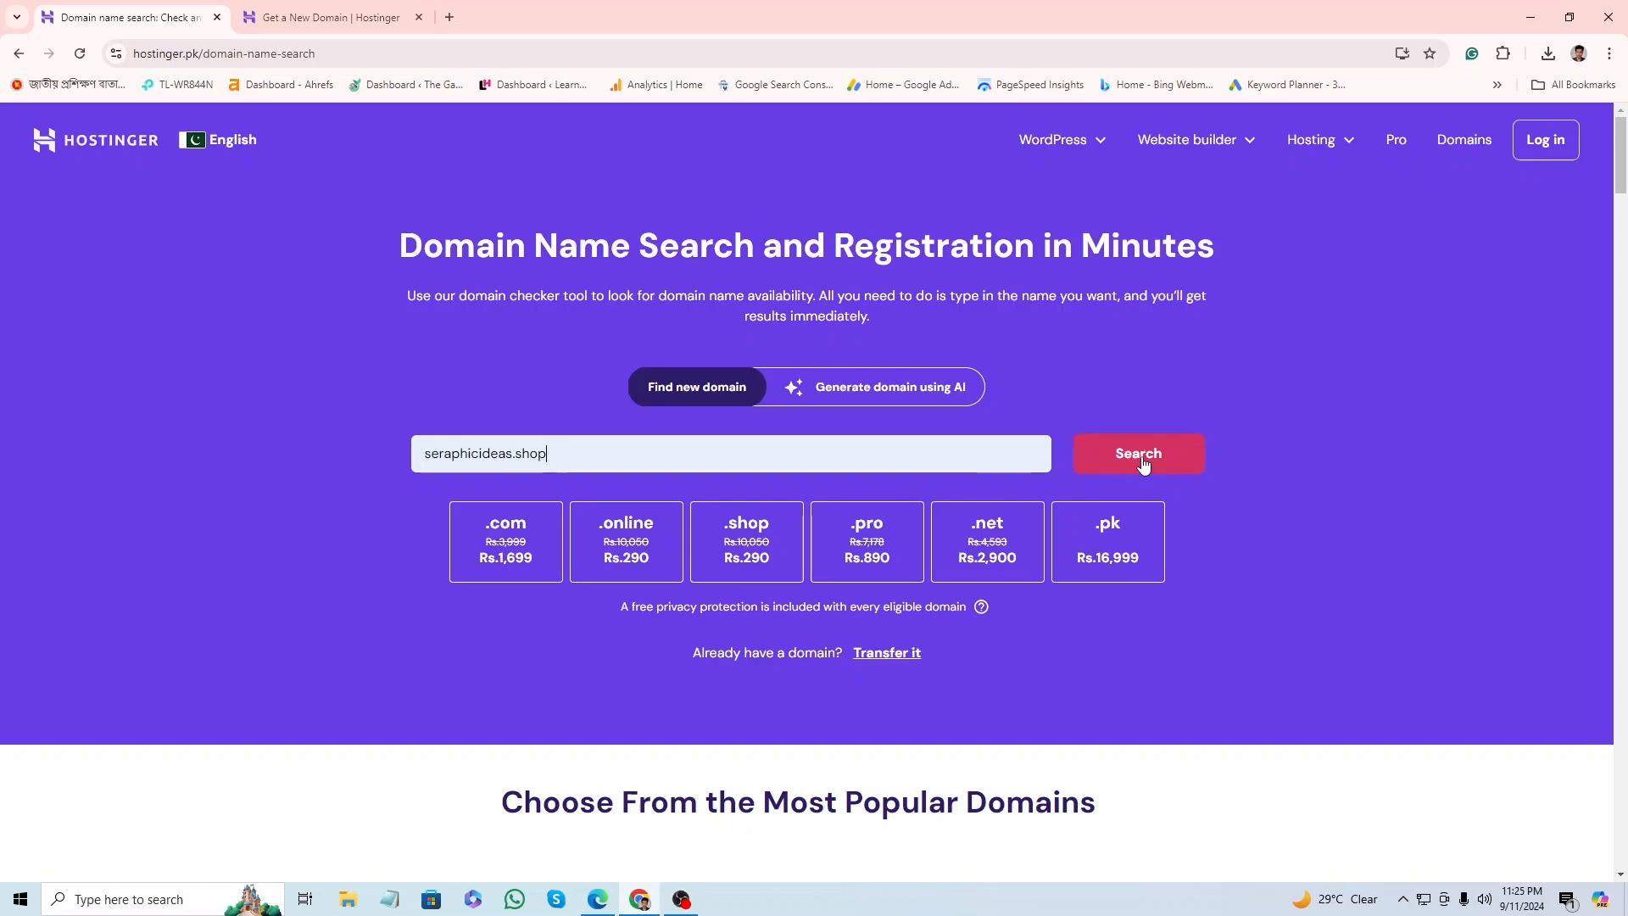
{"action": "left_click", "coordinate": [1137, 454]}
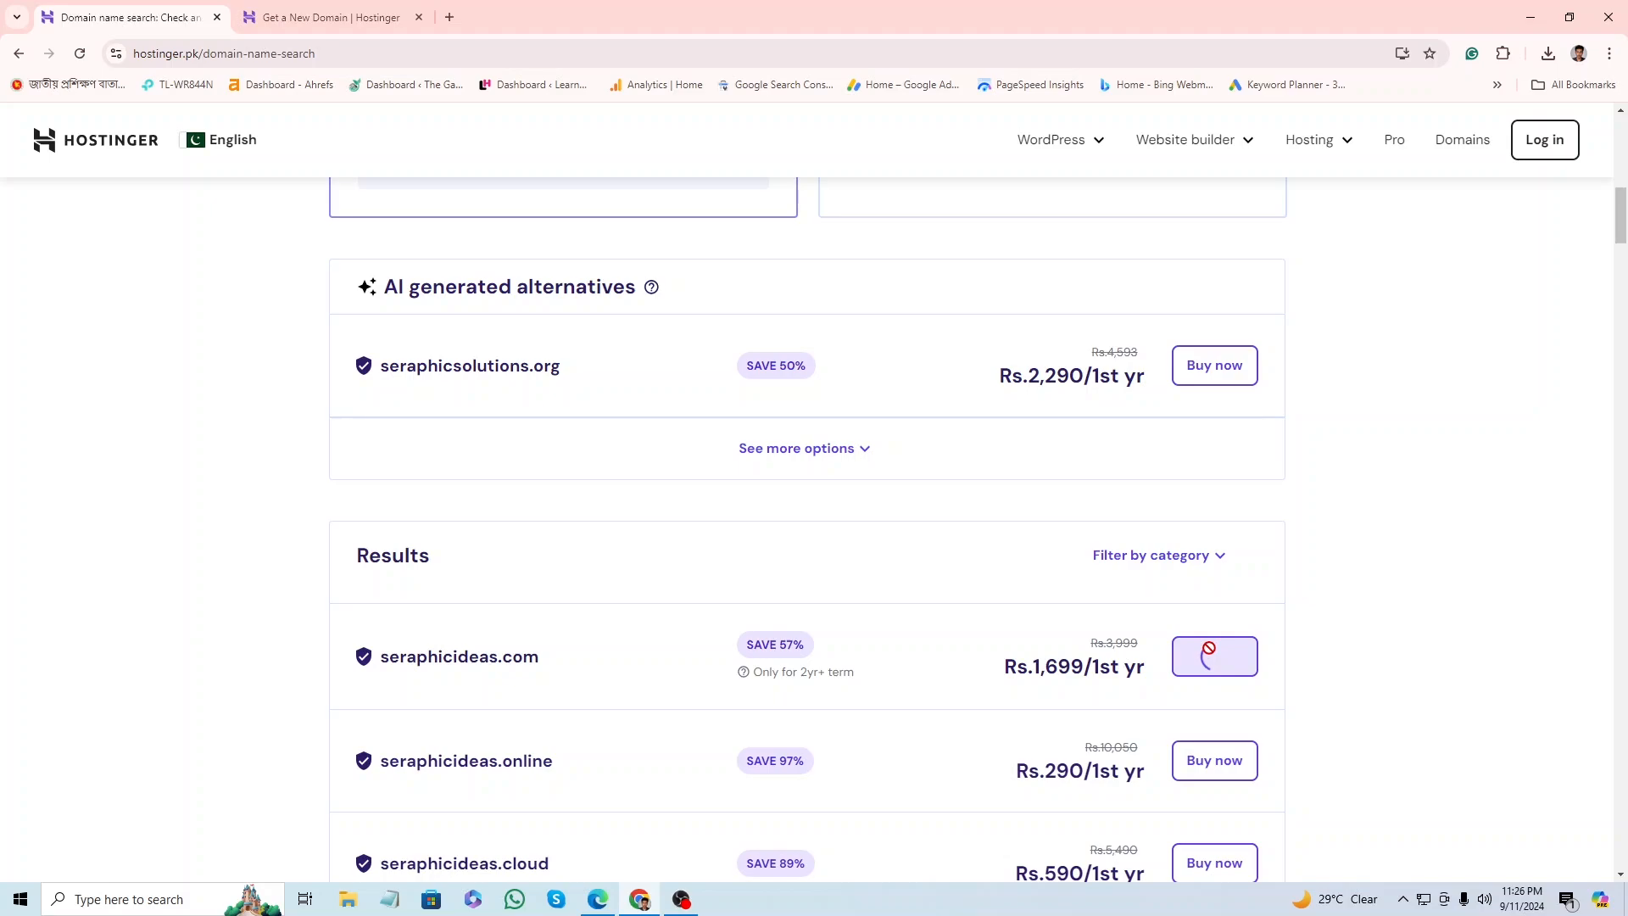
- Buy seraphicideas.com, bringing it to checkout as a 2-year .COM registration
{"action": "left_click", "coordinate": [1211, 655]}
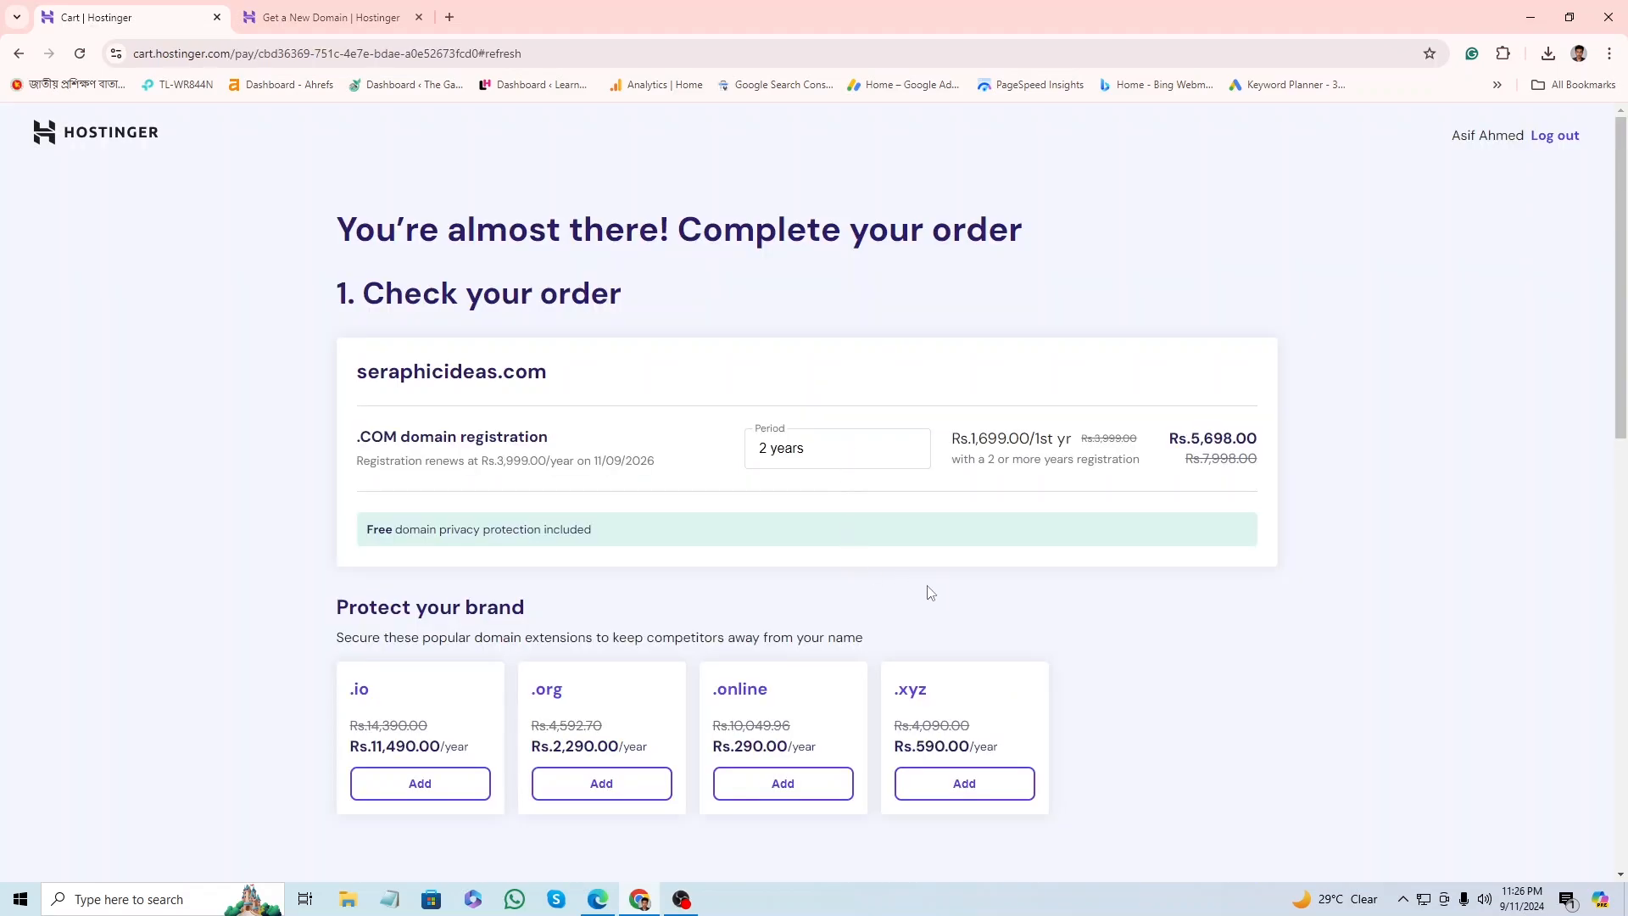
- Set the seraphicideas.com registration period to 1 year at Rs.2,299
{"action": "left_click", "coordinate": [836, 447]}
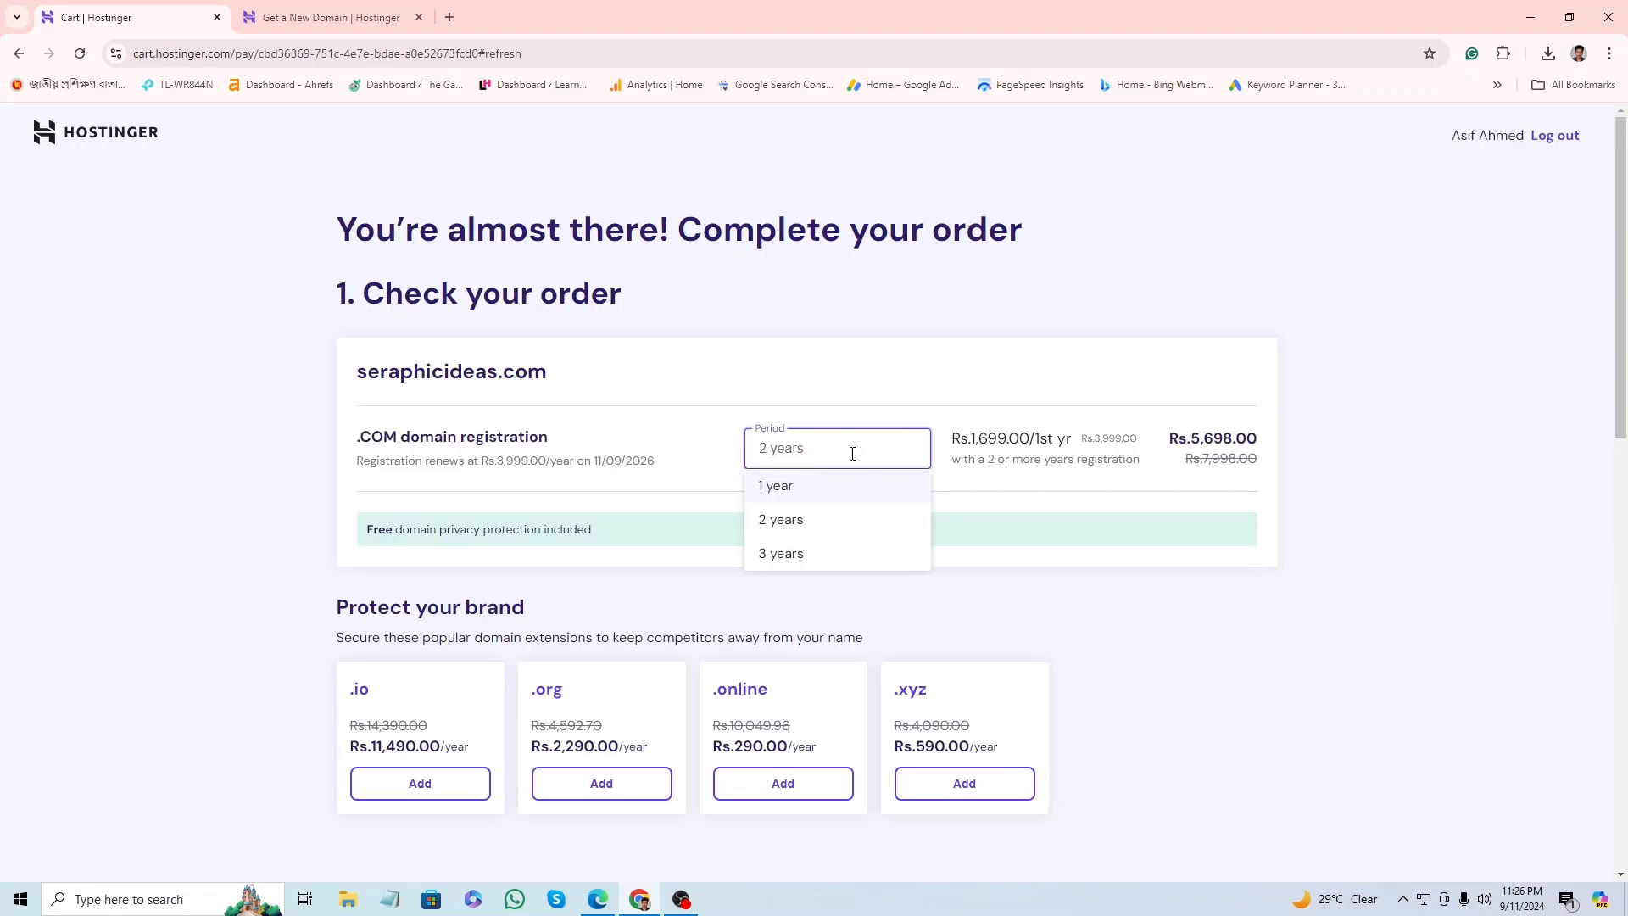
{"action": "mouse_move", "coordinate": [829, 499]}
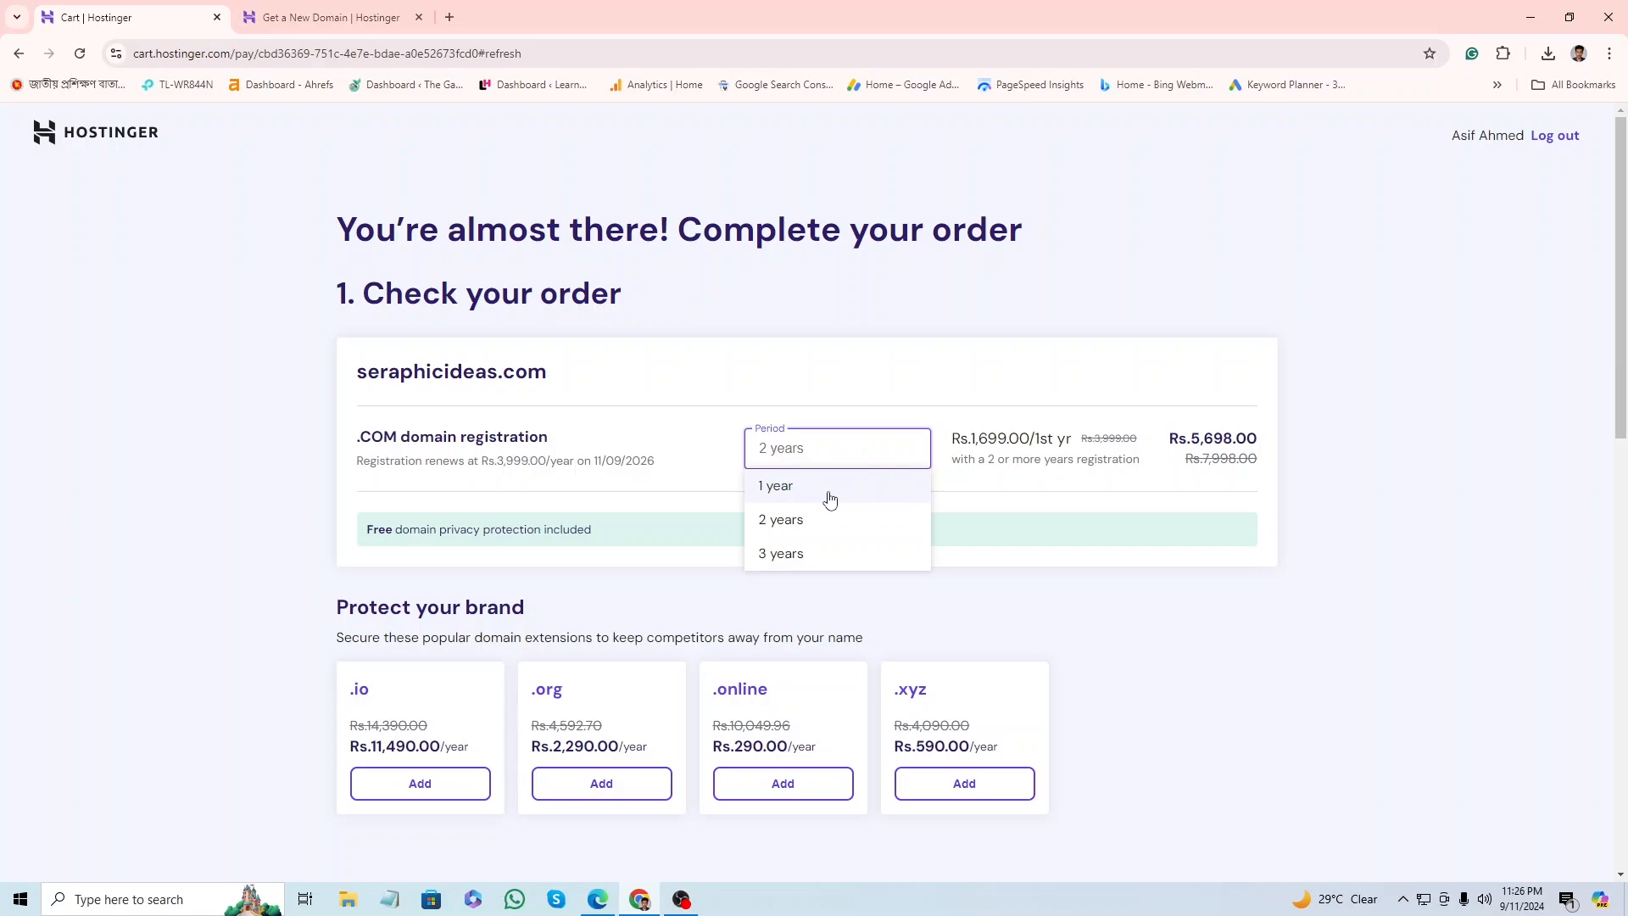
{"action": "left_click", "coordinate": [775, 485]}
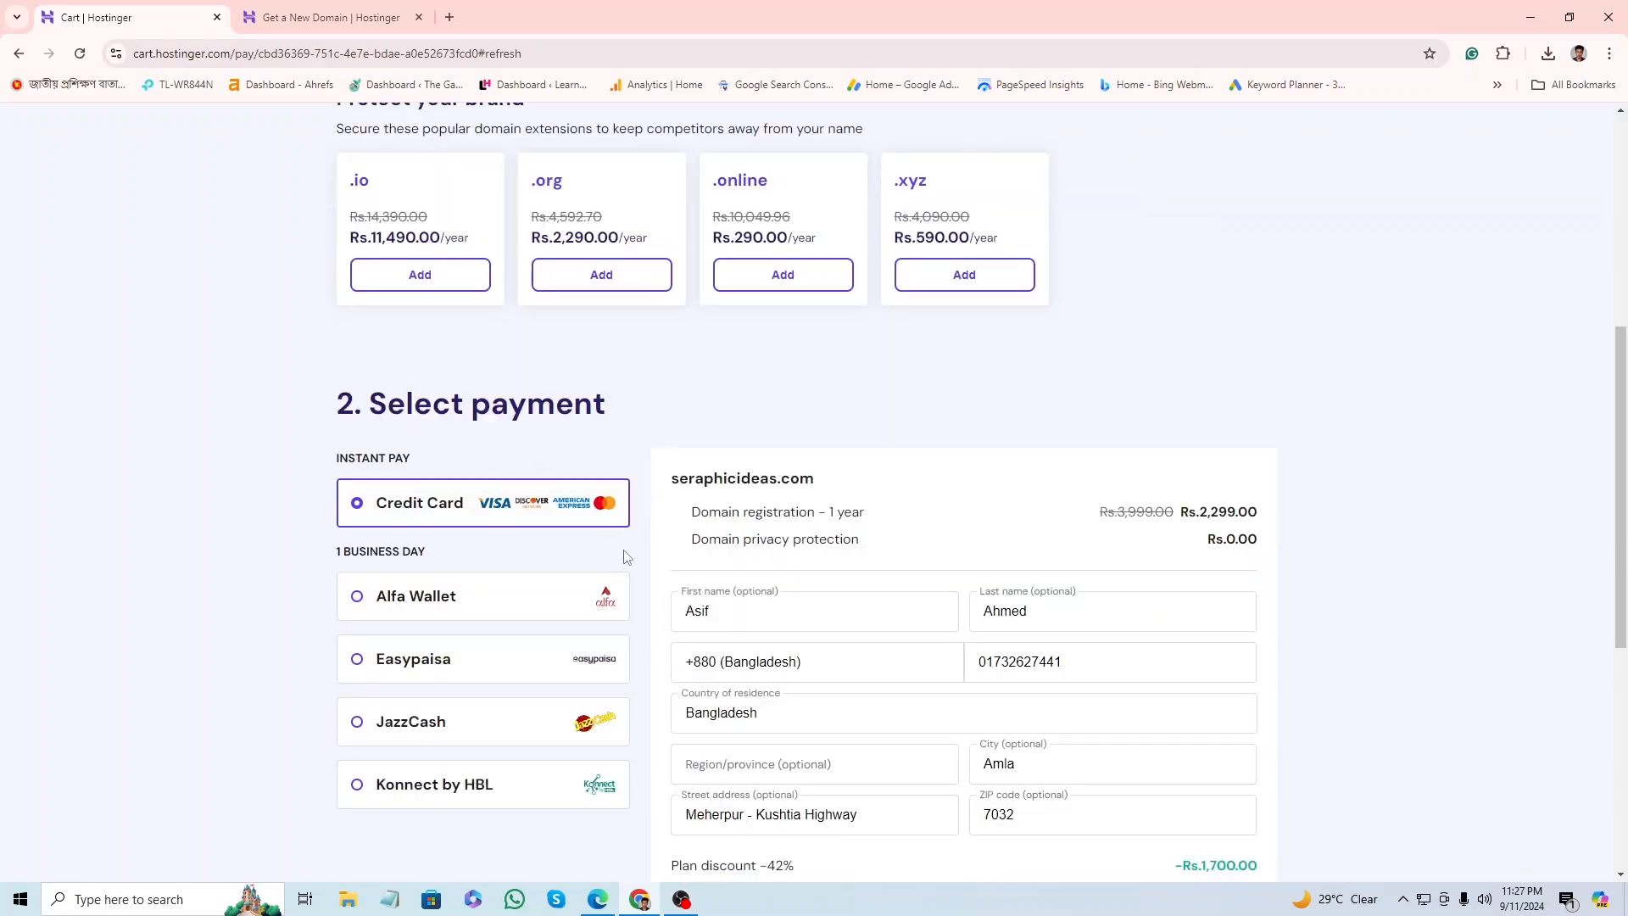
{"action": "mouse_move", "coordinate": [573, 556]}
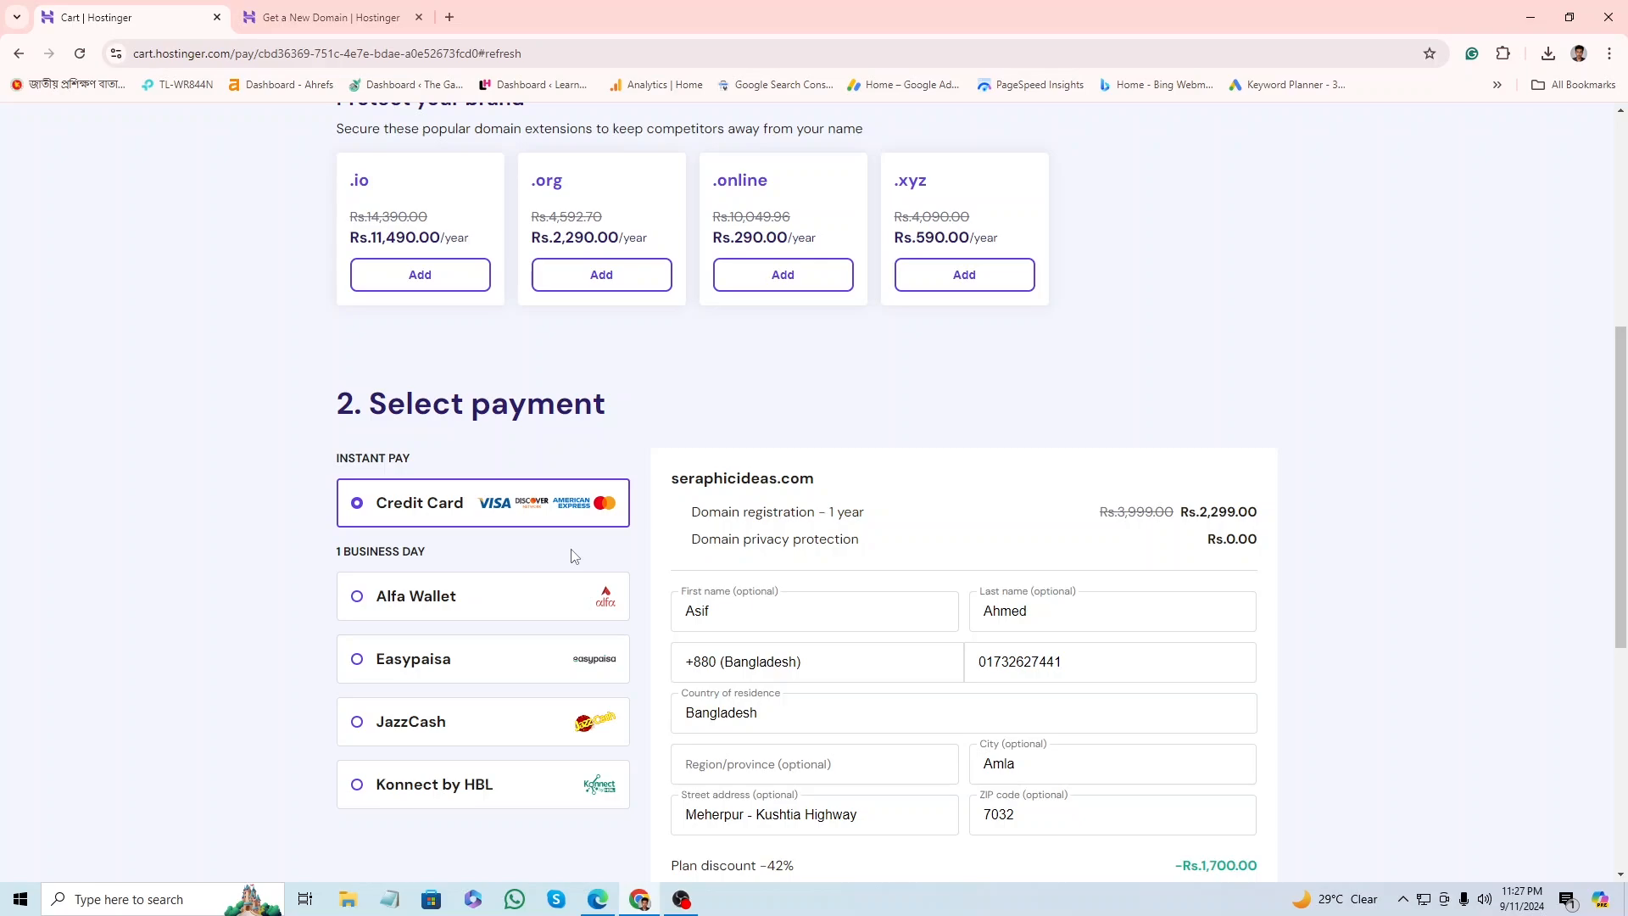
{"action": "mouse_move", "coordinate": [502, 744]}
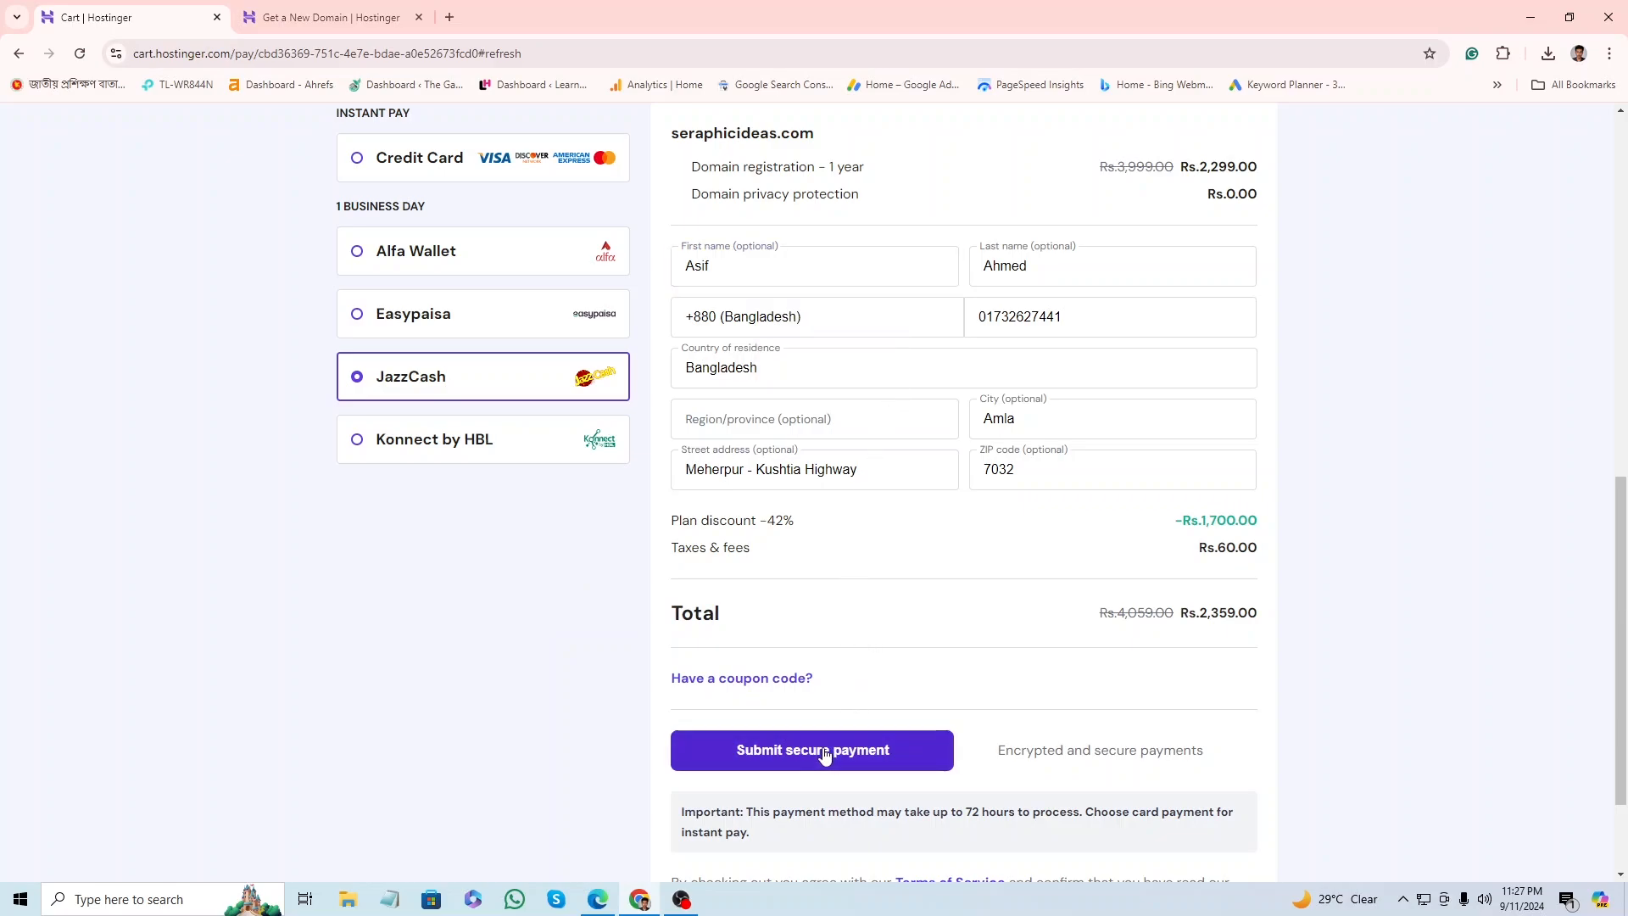
- Submit the order with JazzCash, reaching the Rs.2,359 payment page with the phone number filled
{"action": "left_click", "coordinate": [813, 750]}
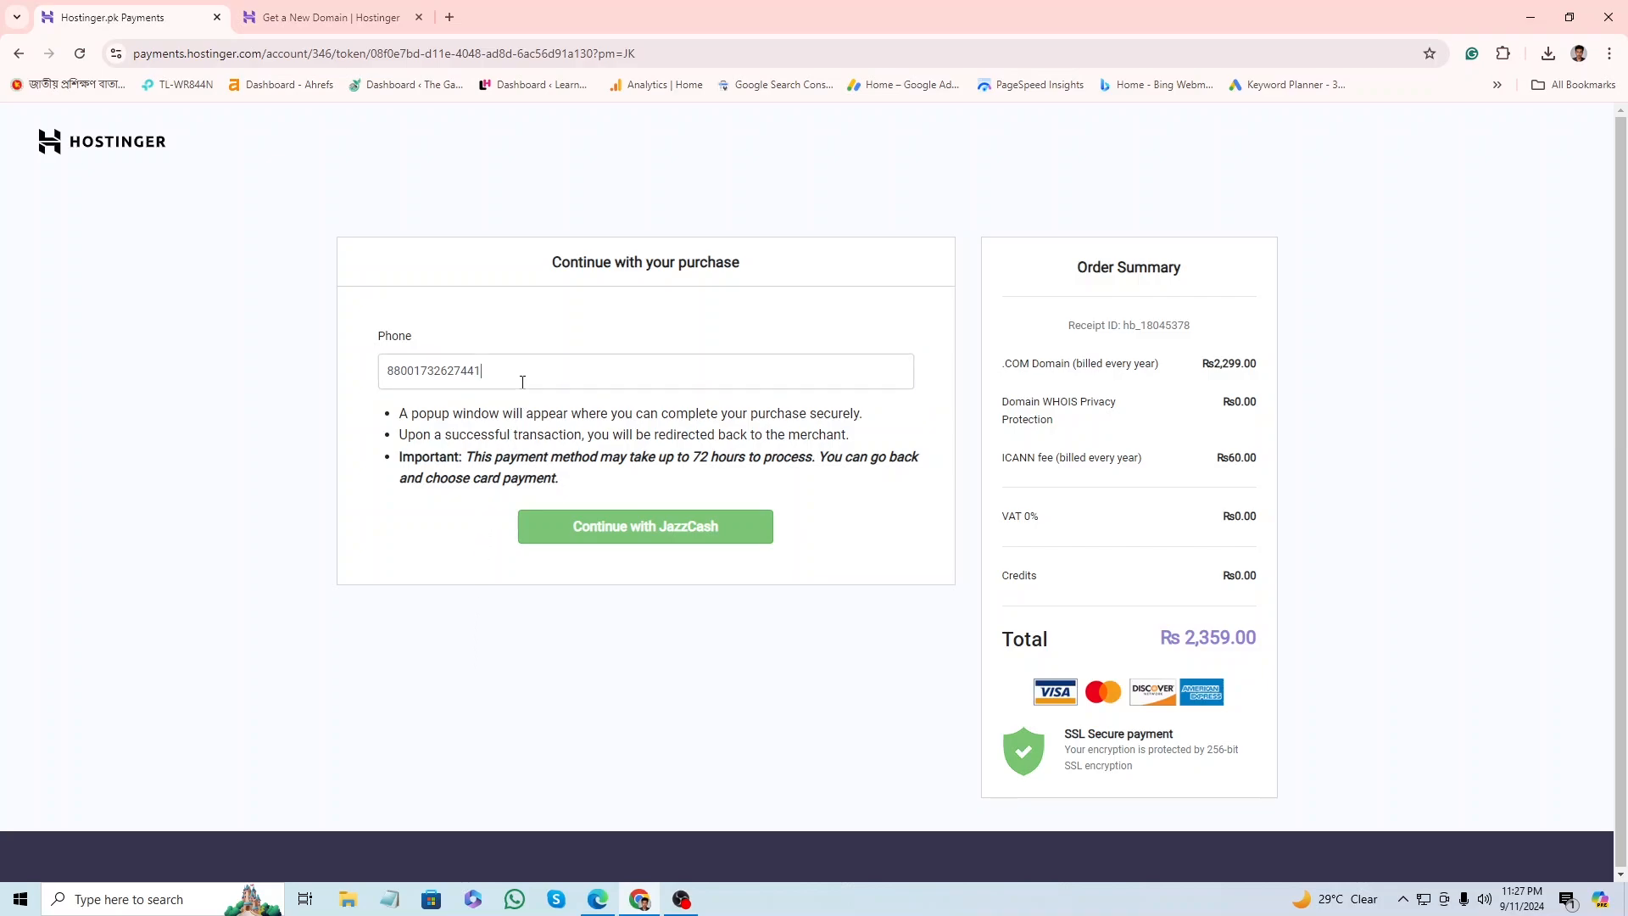